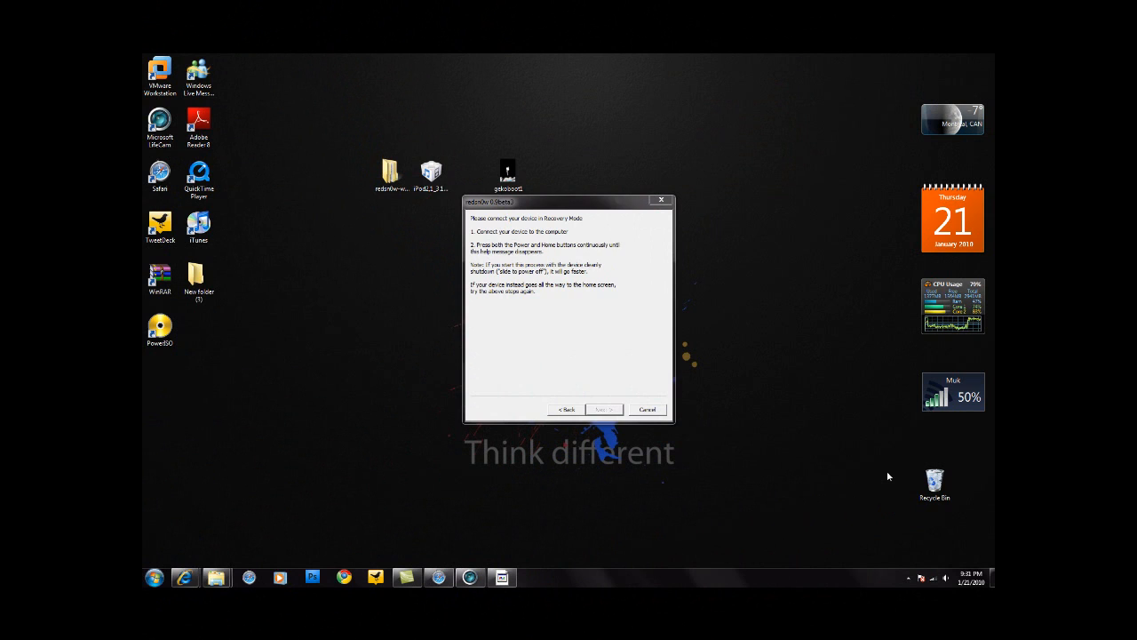
Advance redsn0w past the recovery-mode instructions to the 'Waiting for reboot' processing screen
{"action": "left_click", "coordinate": [604, 409]}
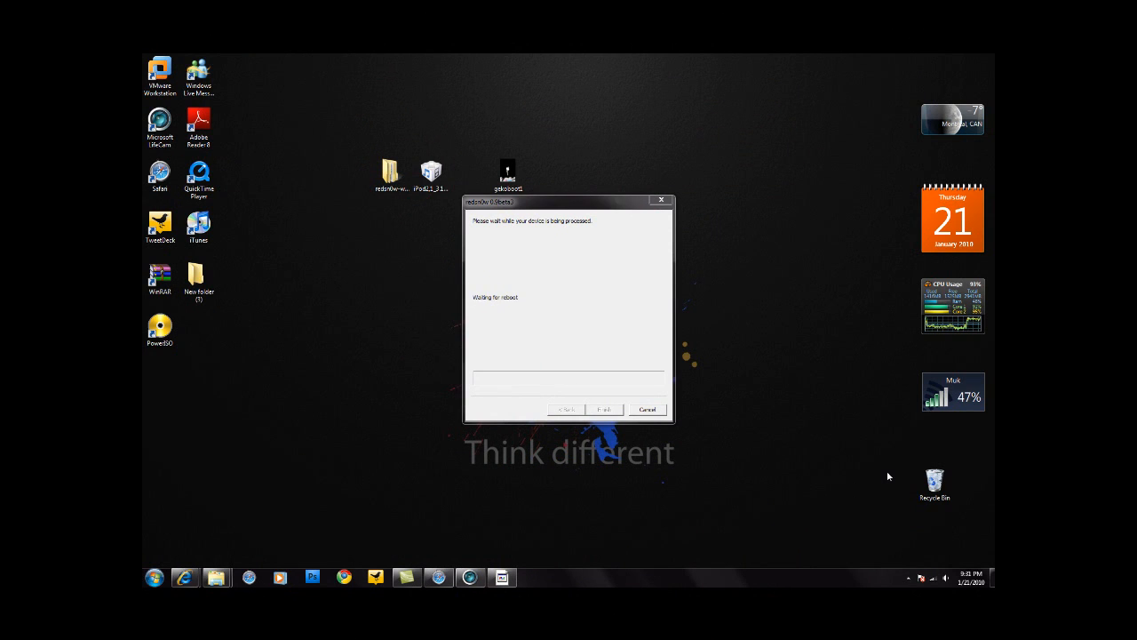